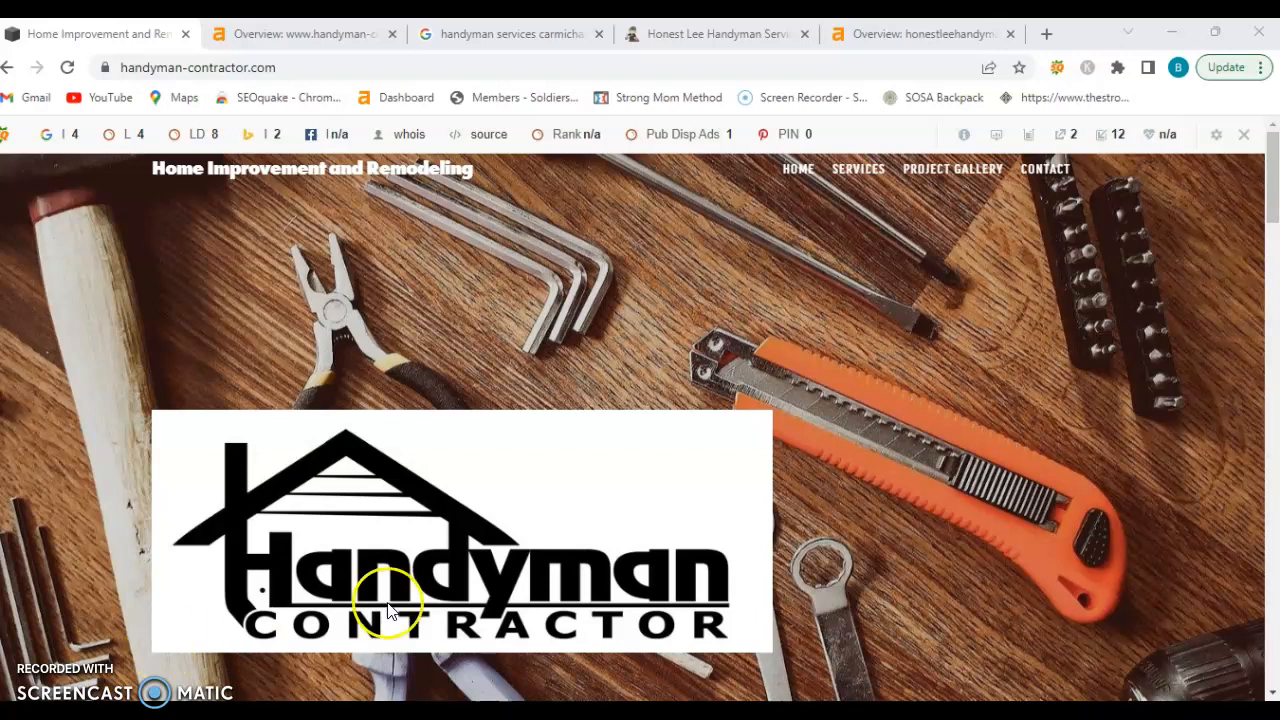
Skim the handyman-contractor.com homepage and testimonials, then switch to its Ahrefs overview
scroll(down, 3)
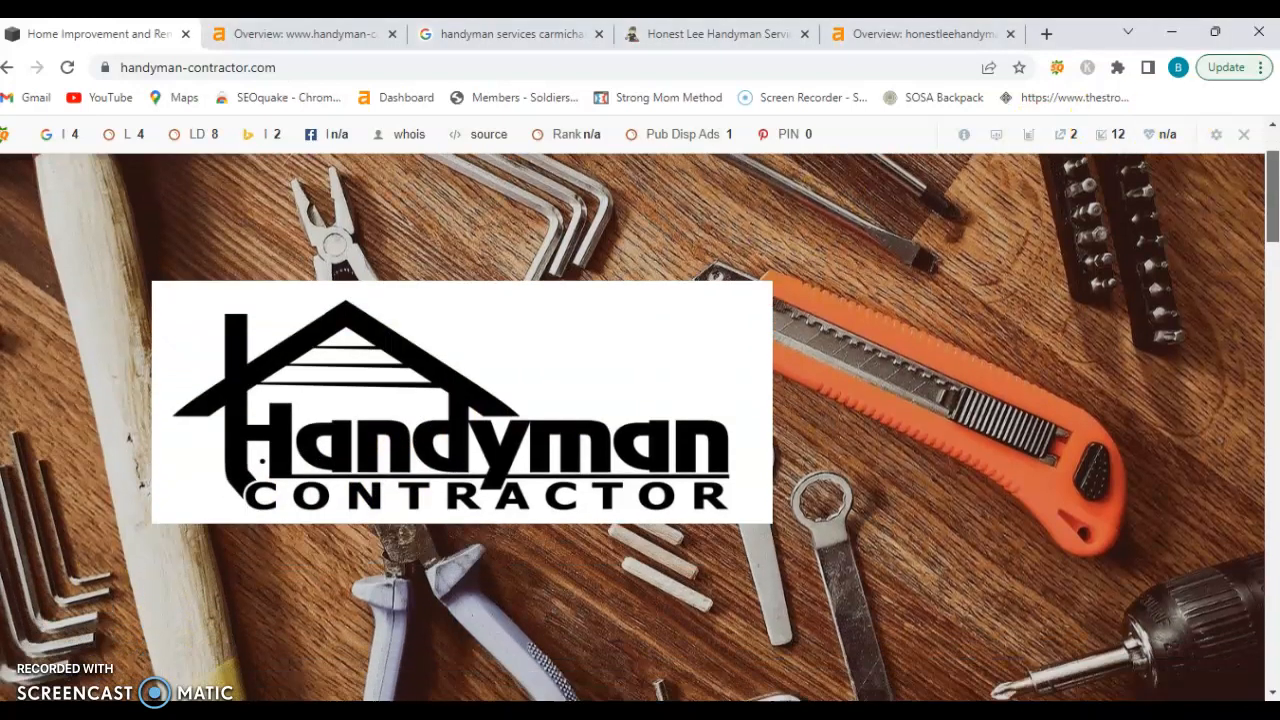
scroll(down, 3)
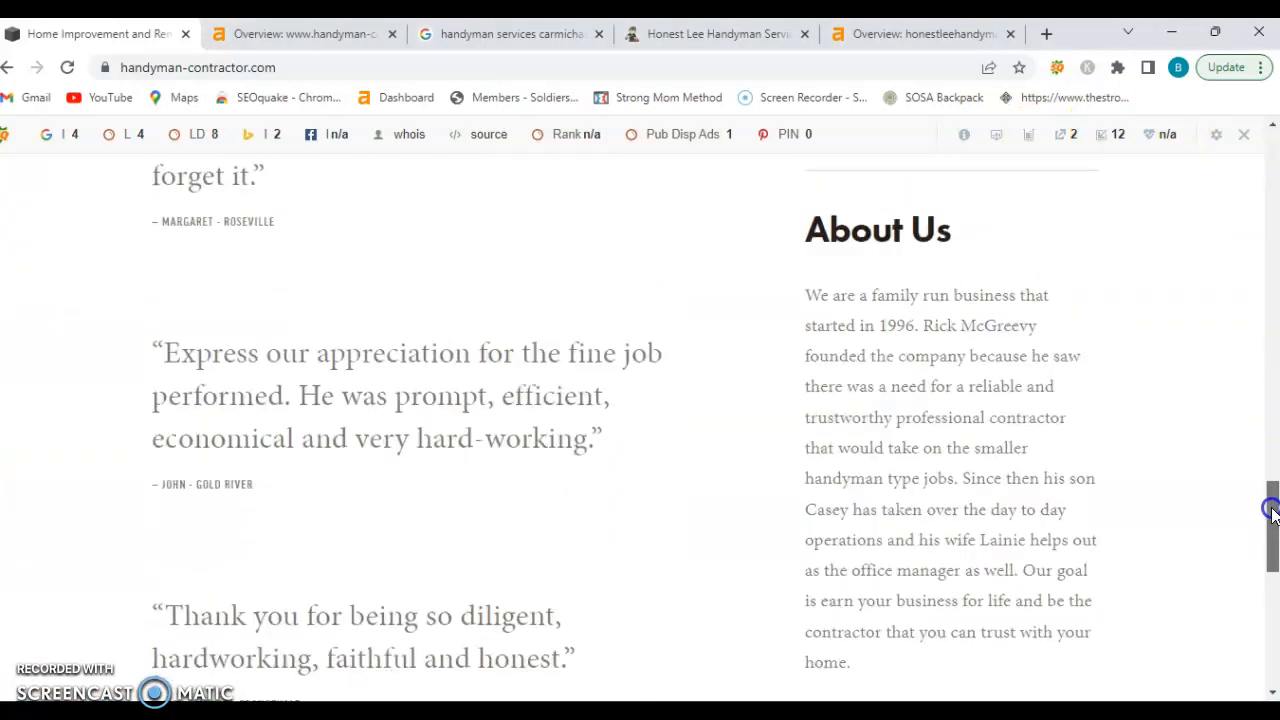
scroll(down, 3)
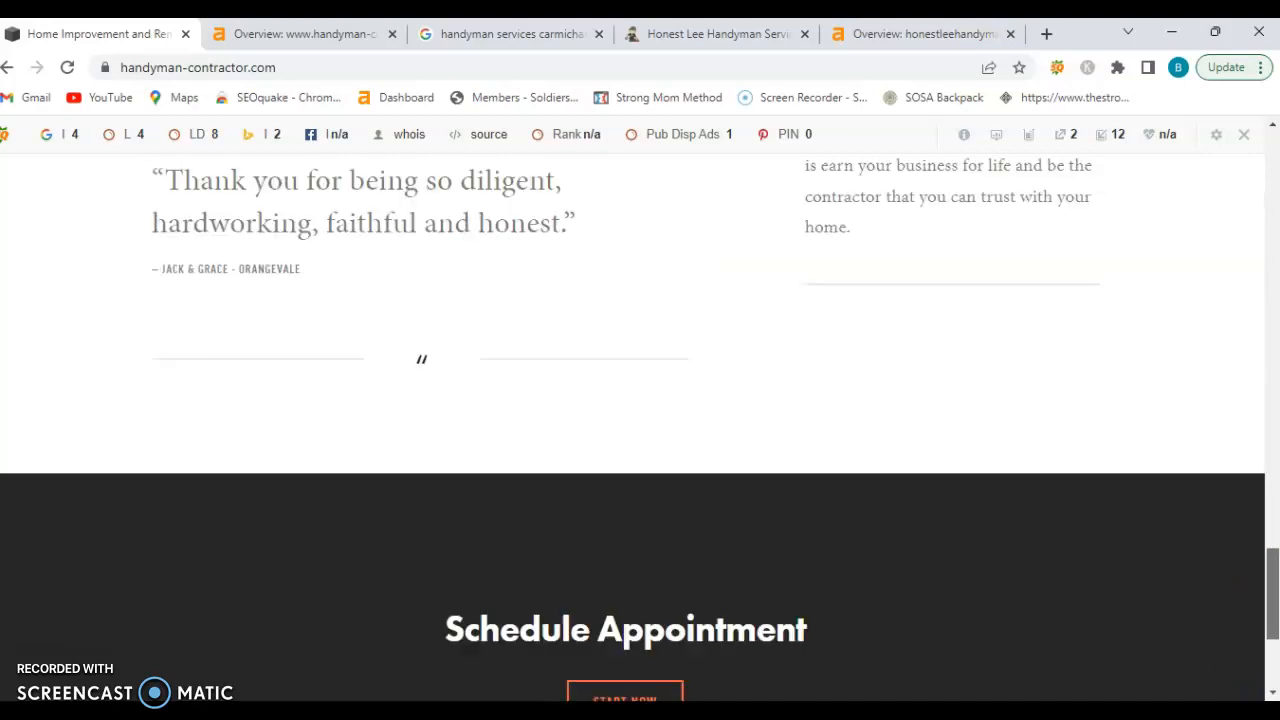
scroll(up, 3)
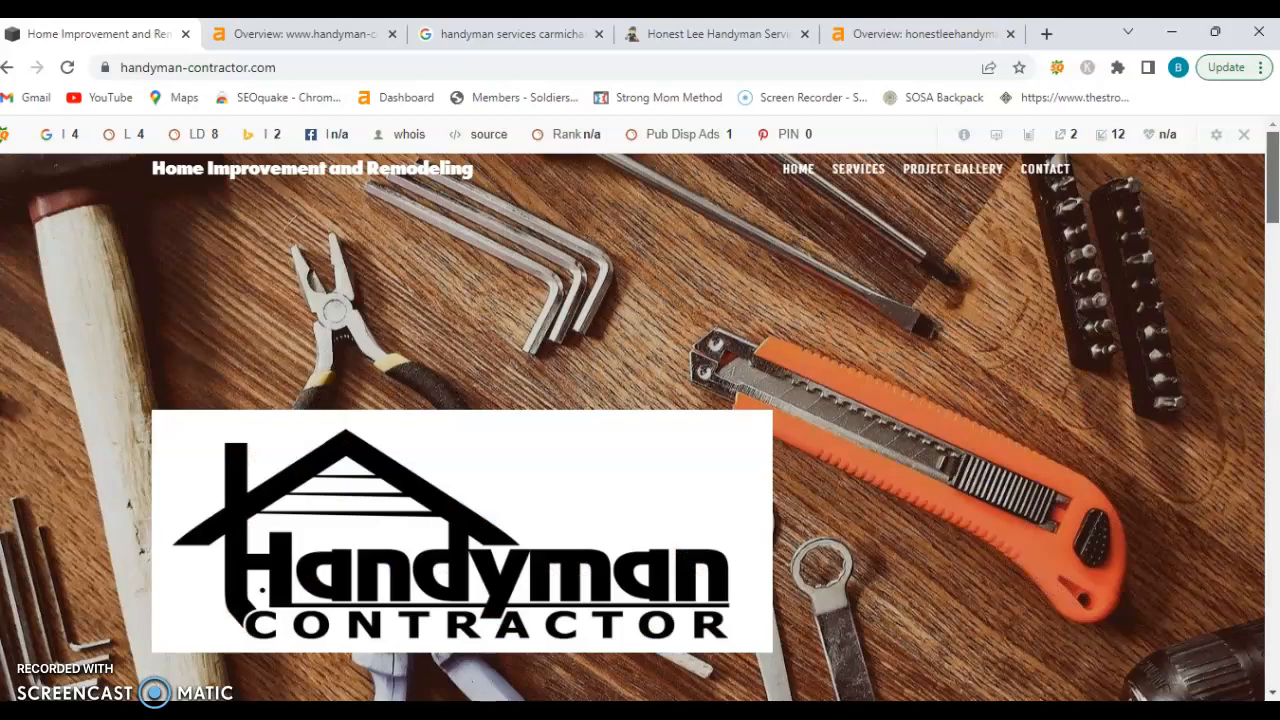
scroll(down, 3)
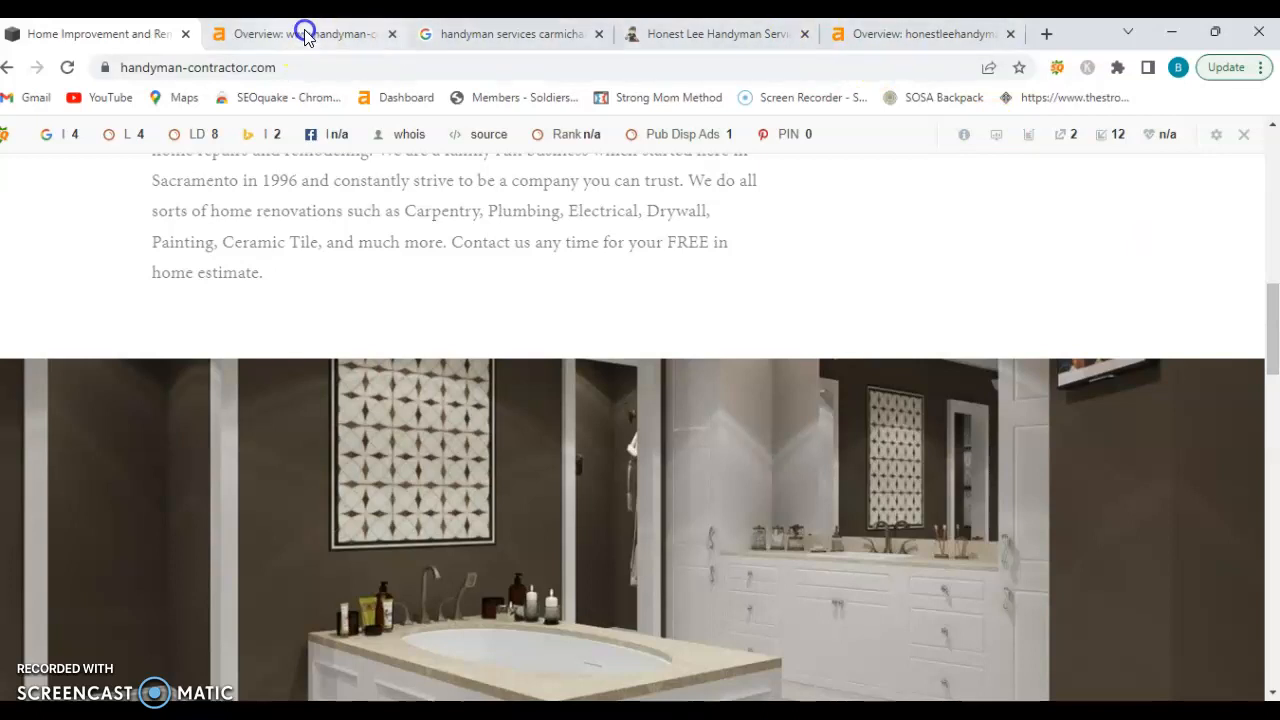
click(300, 32)
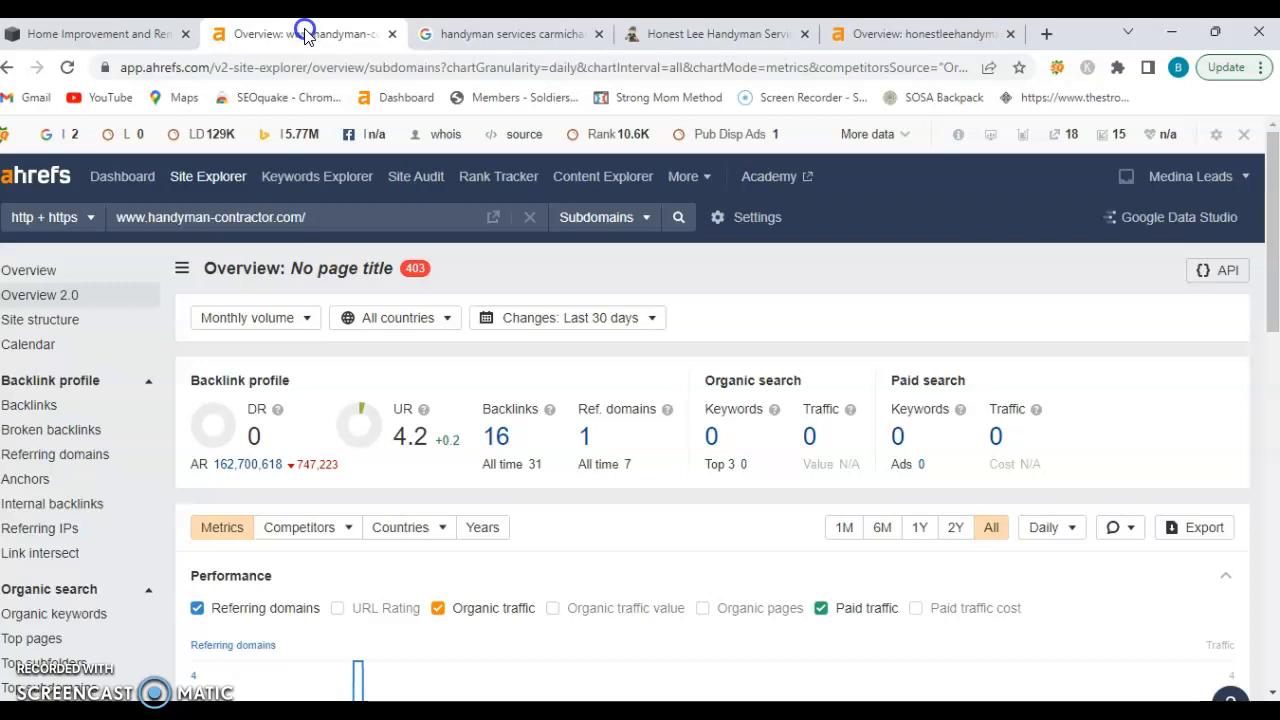
click(308, 216)
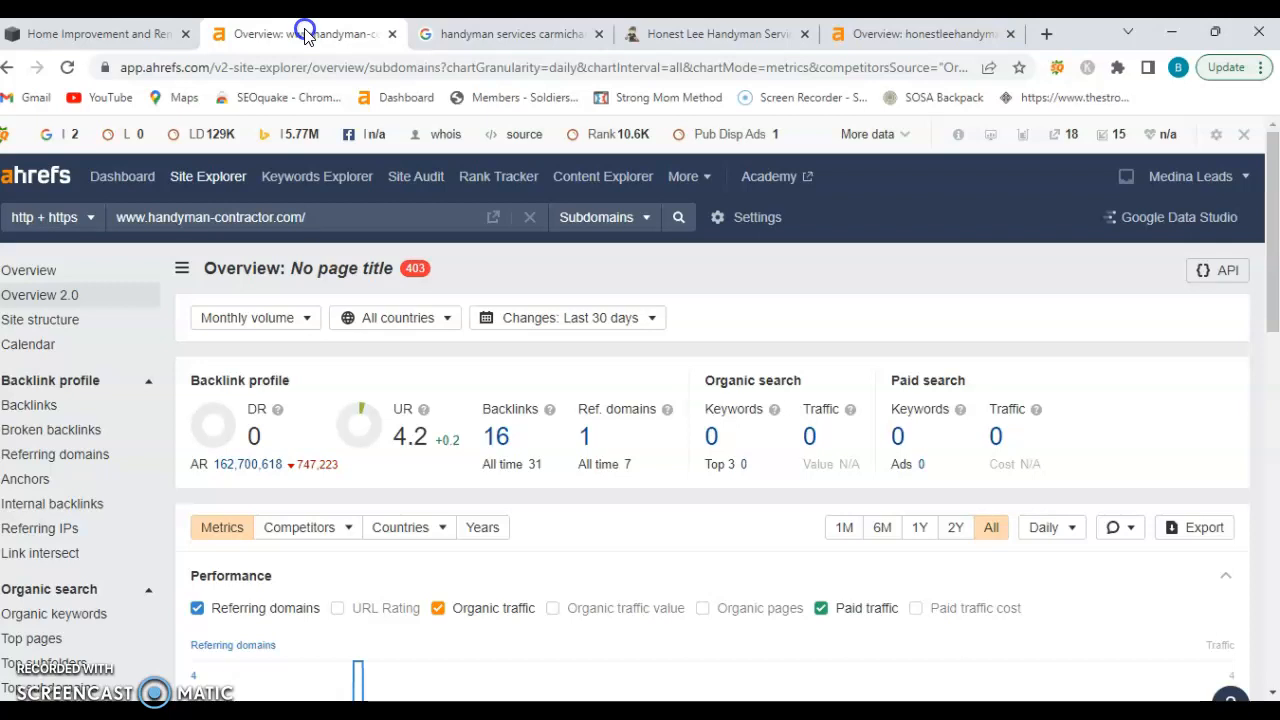
click(304, 216)
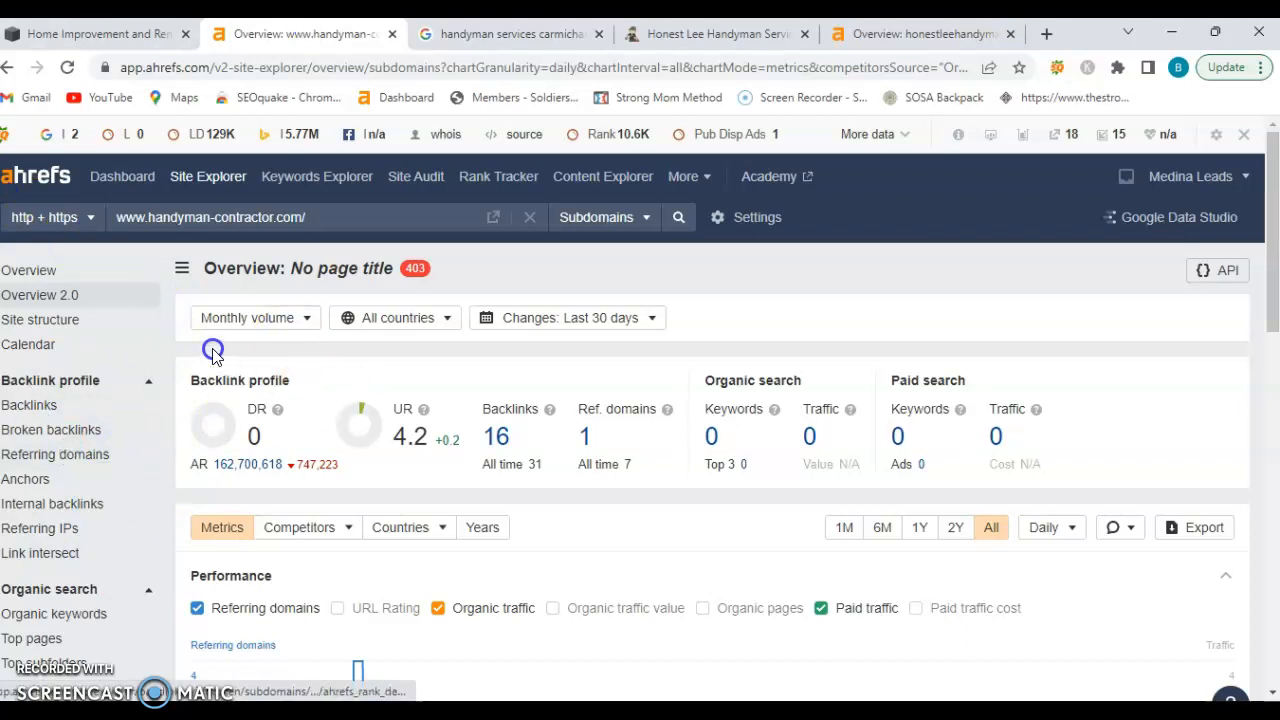
mouse_move(380, 390)
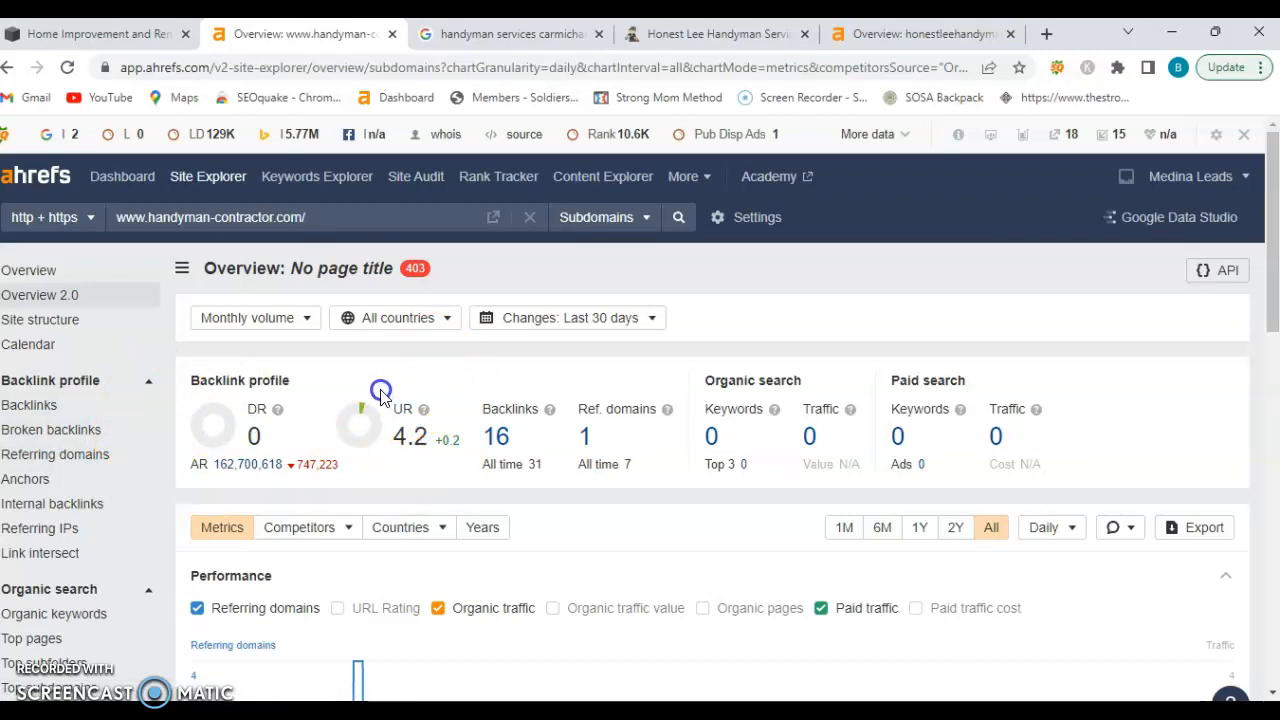
click(308, 216)
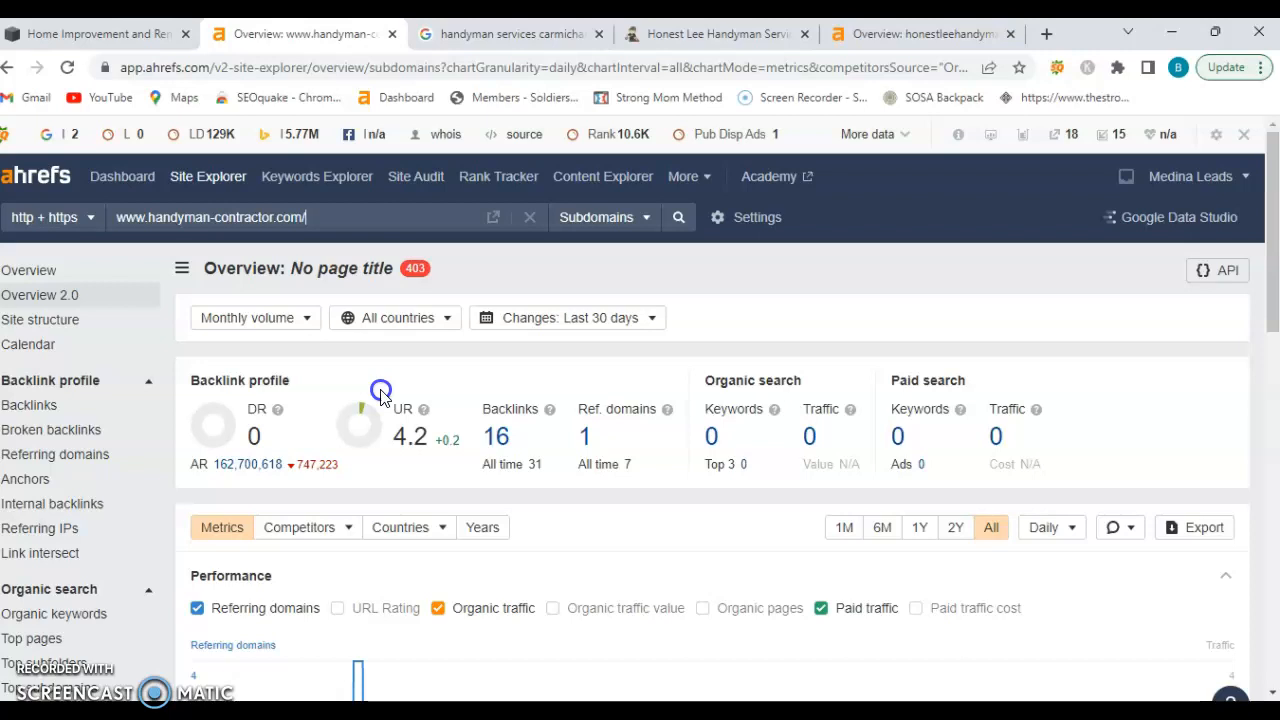
mouse_move(678, 404)
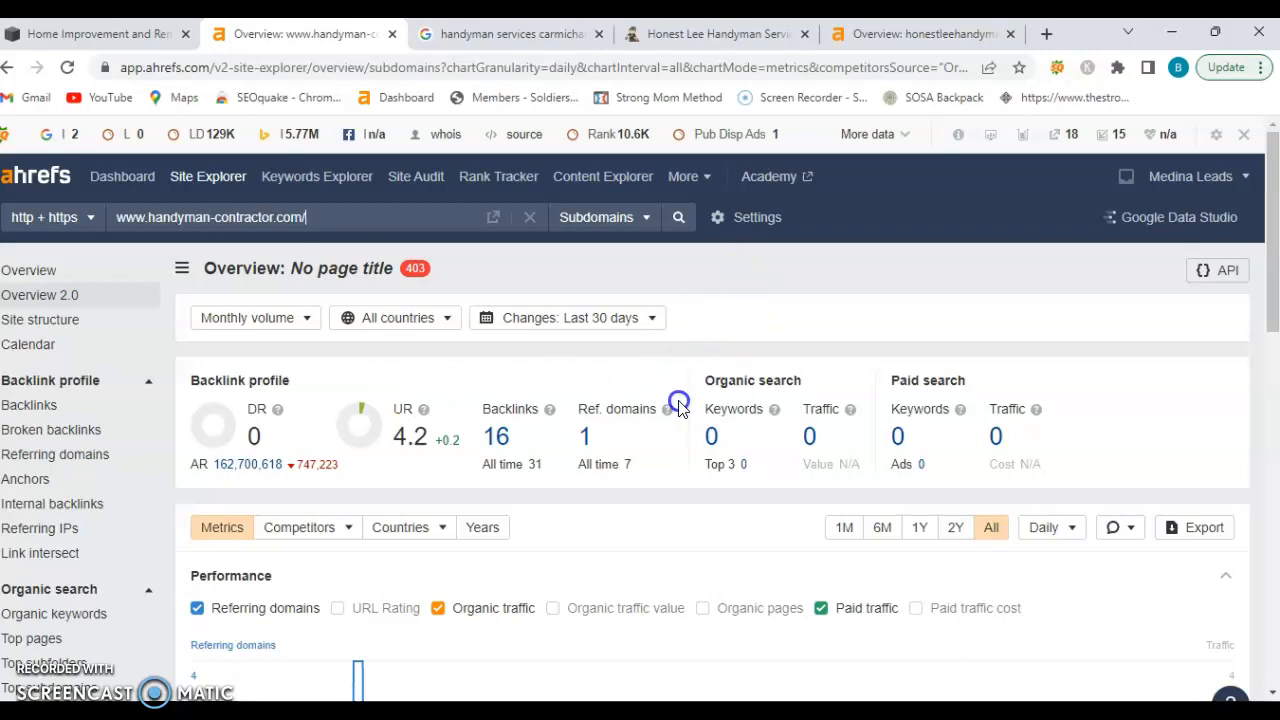
mouse_move(714, 420)
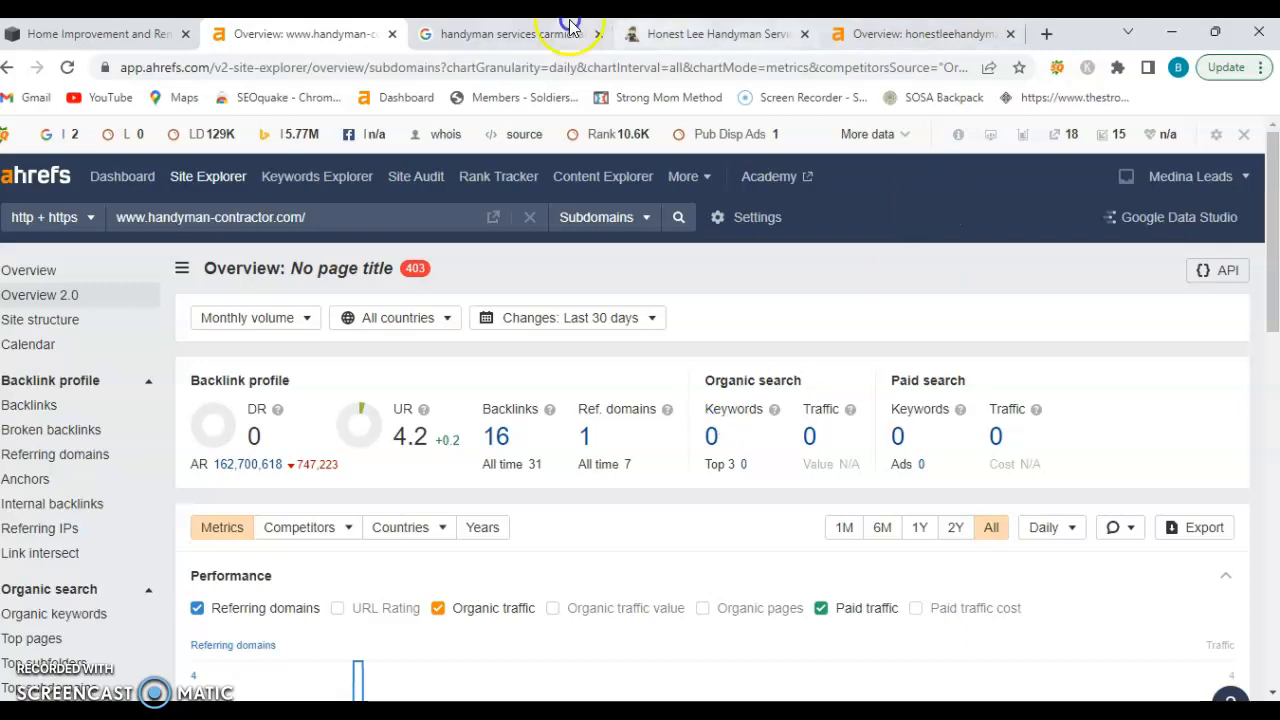
Return to the 'handyman services carmichael ca' results and reach the Businesses map pack
click(504, 32)
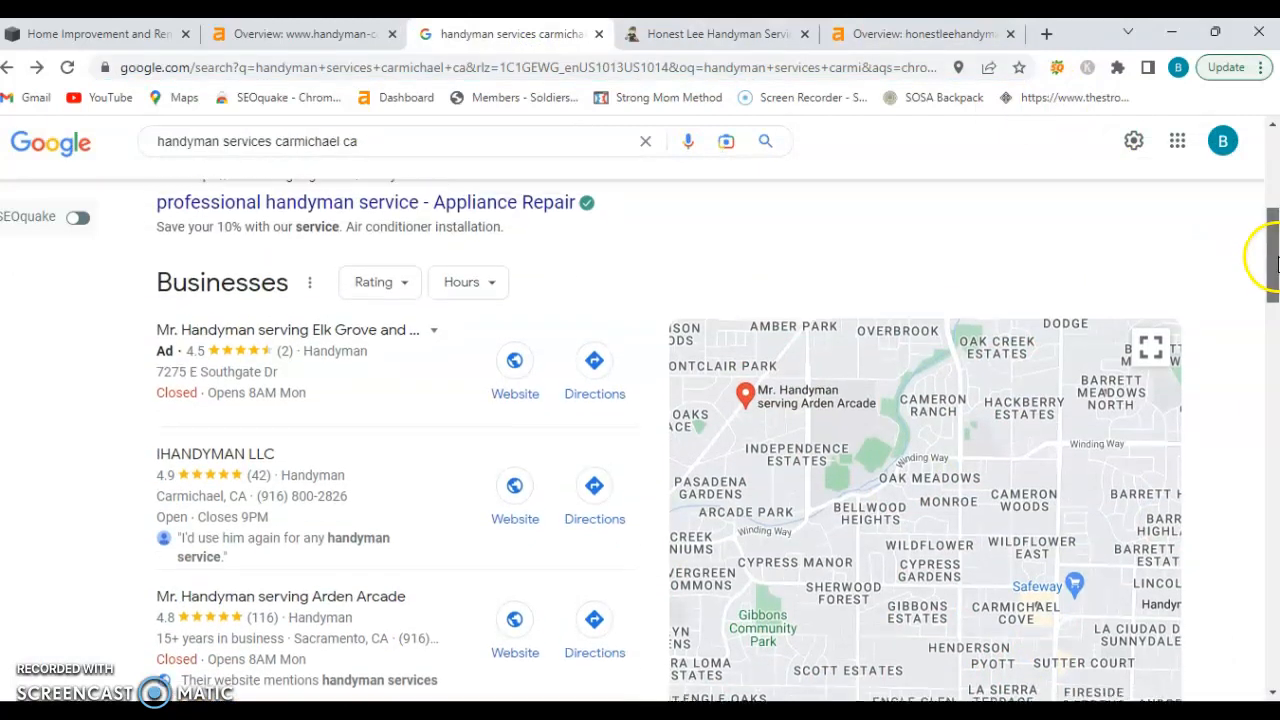
scroll(down, 3)
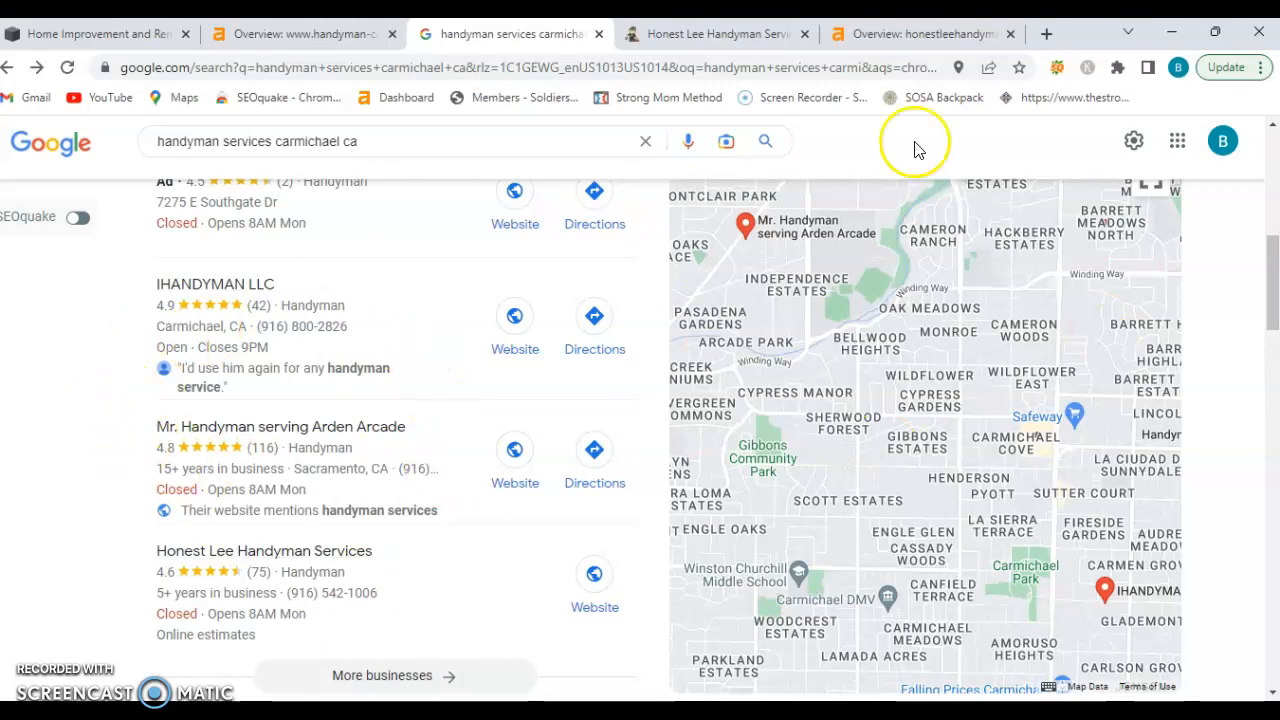
mouse_move(706, 512)
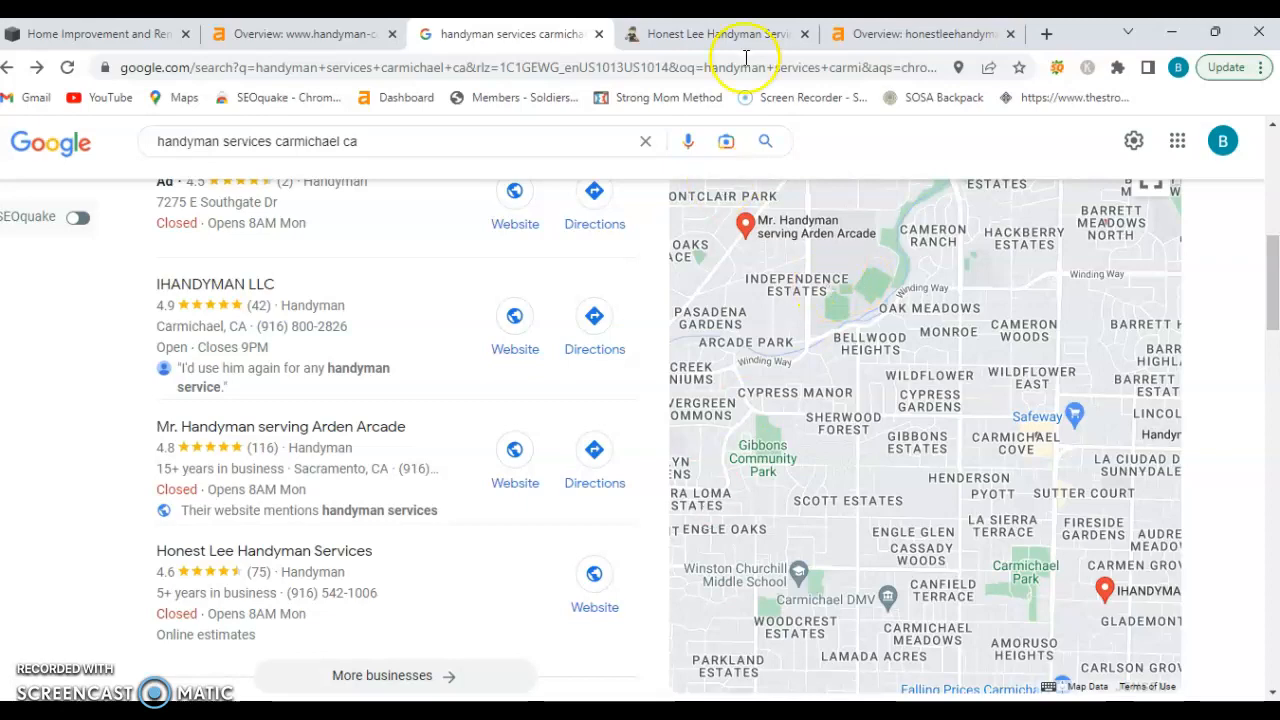
Skim the Honest Lee Handyman website, then switch to its Ahrefs overview
click(716, 32)
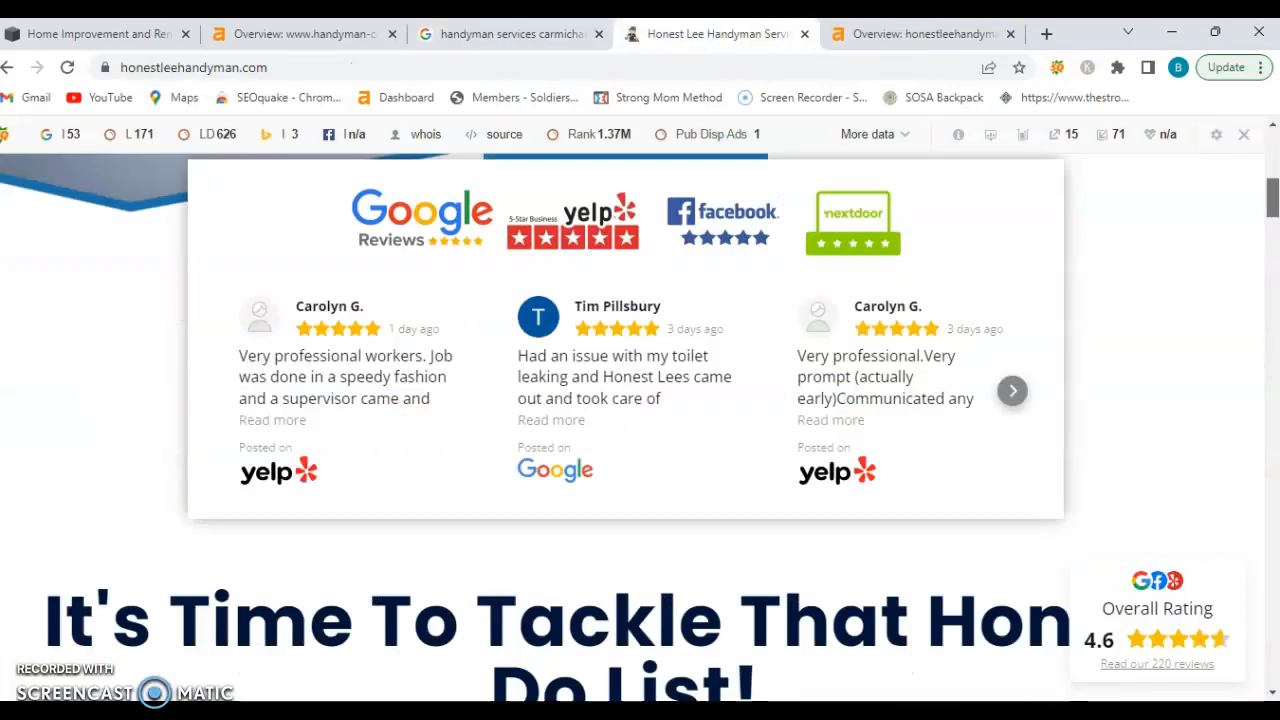
scroll(down, 3)
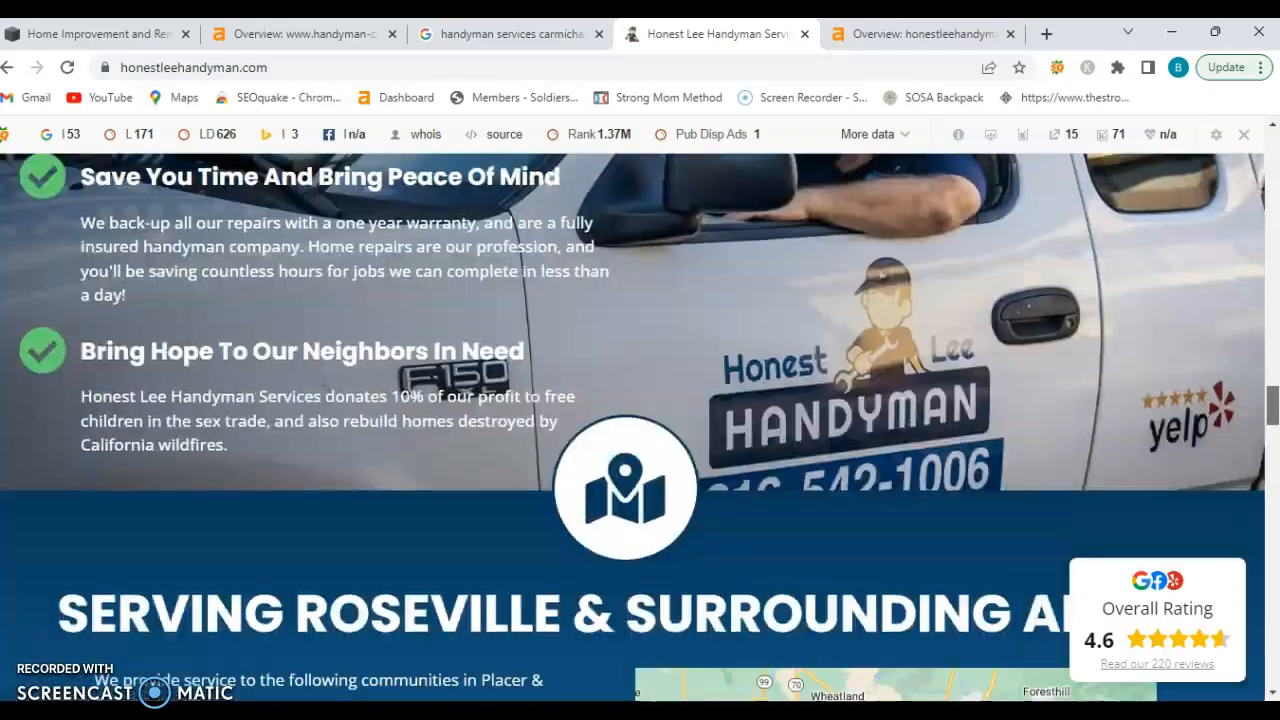
scroll(down, 3)
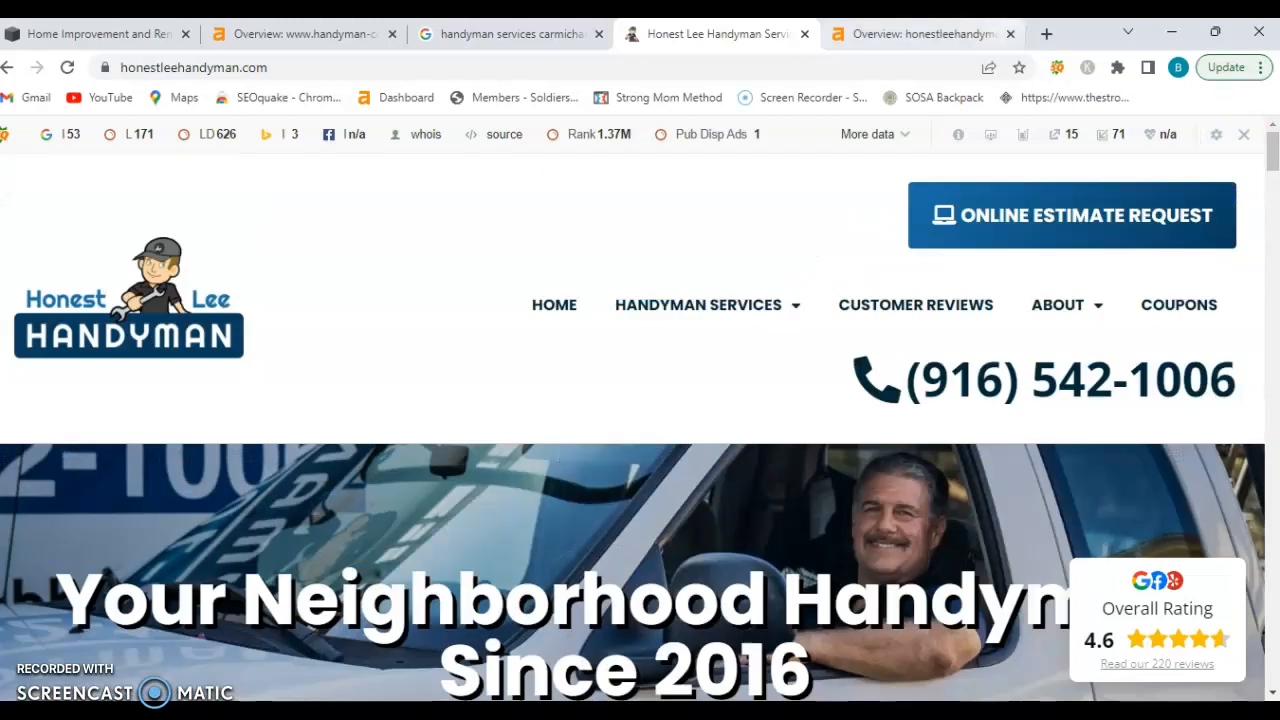
click(920, 32)
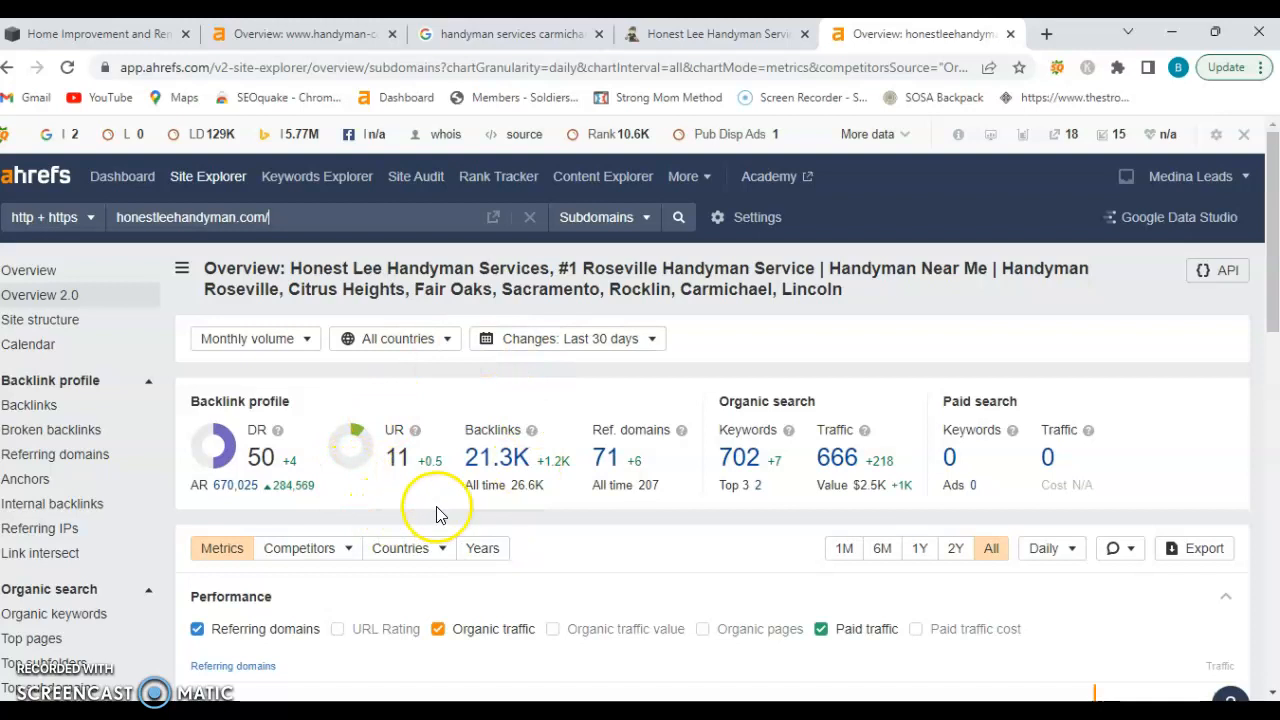
mouse_move(248, 424)
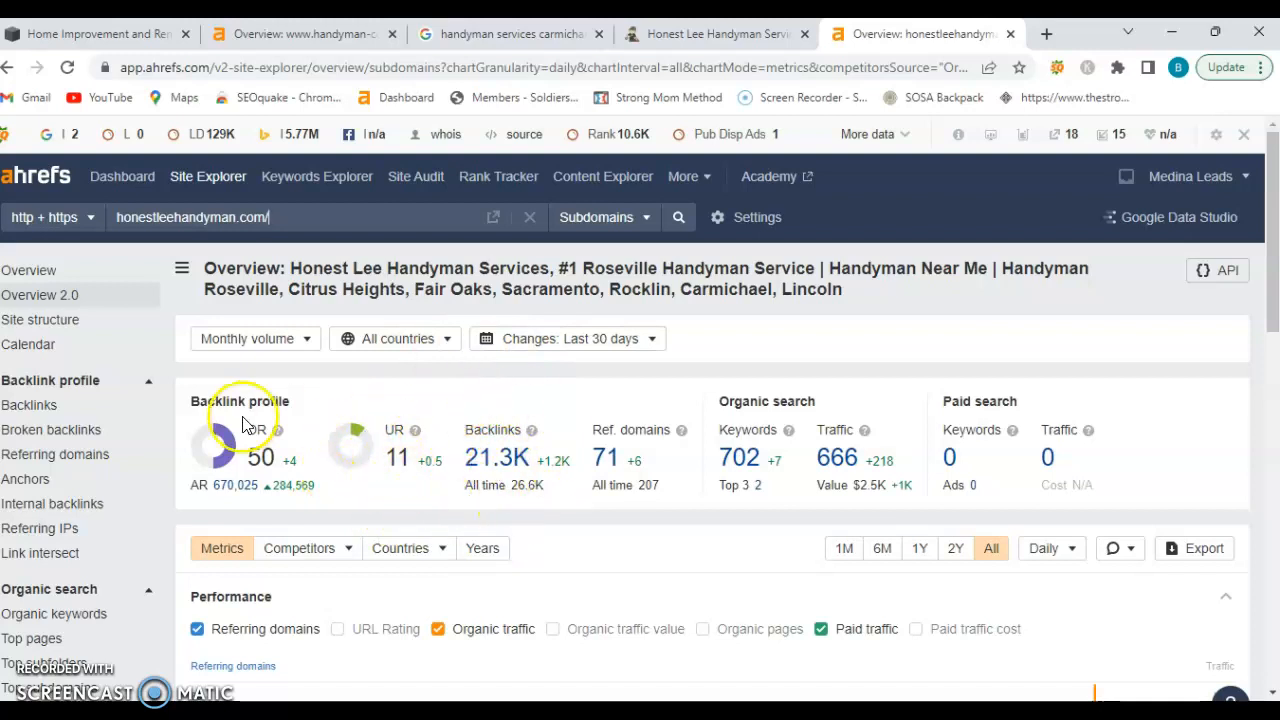
mouse_move(432, 490)
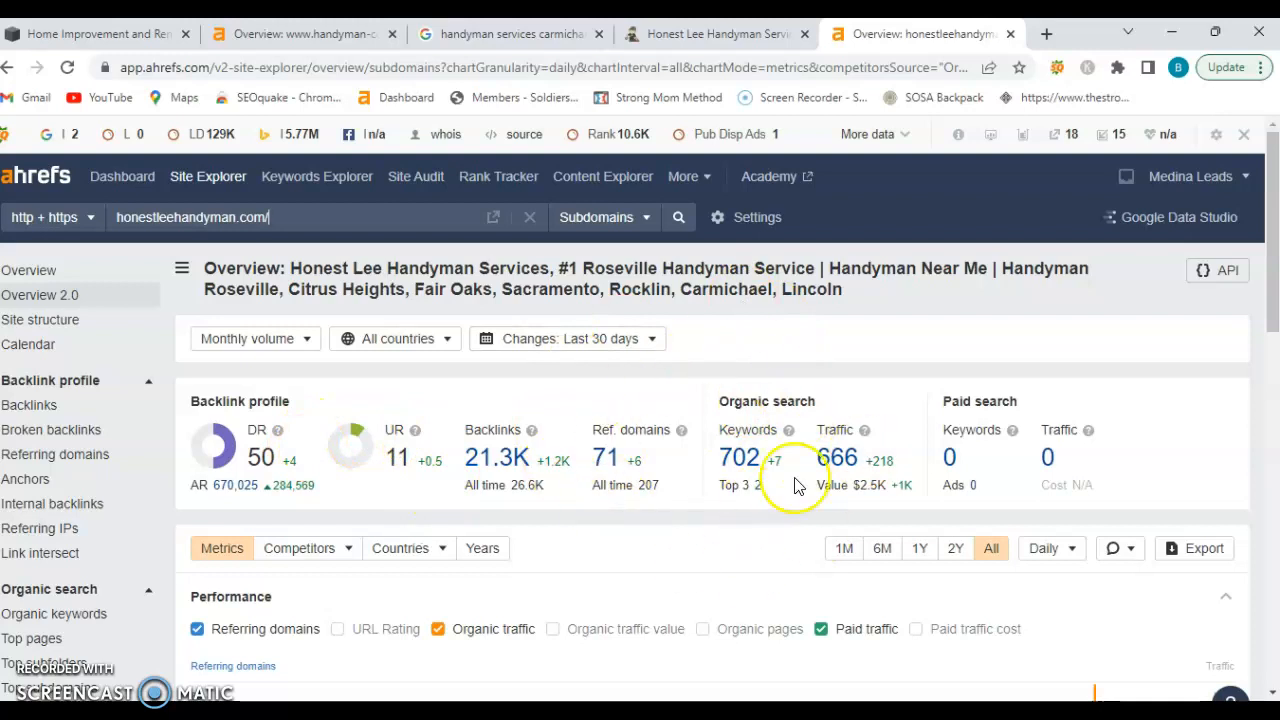
mouse_move(724, 548)
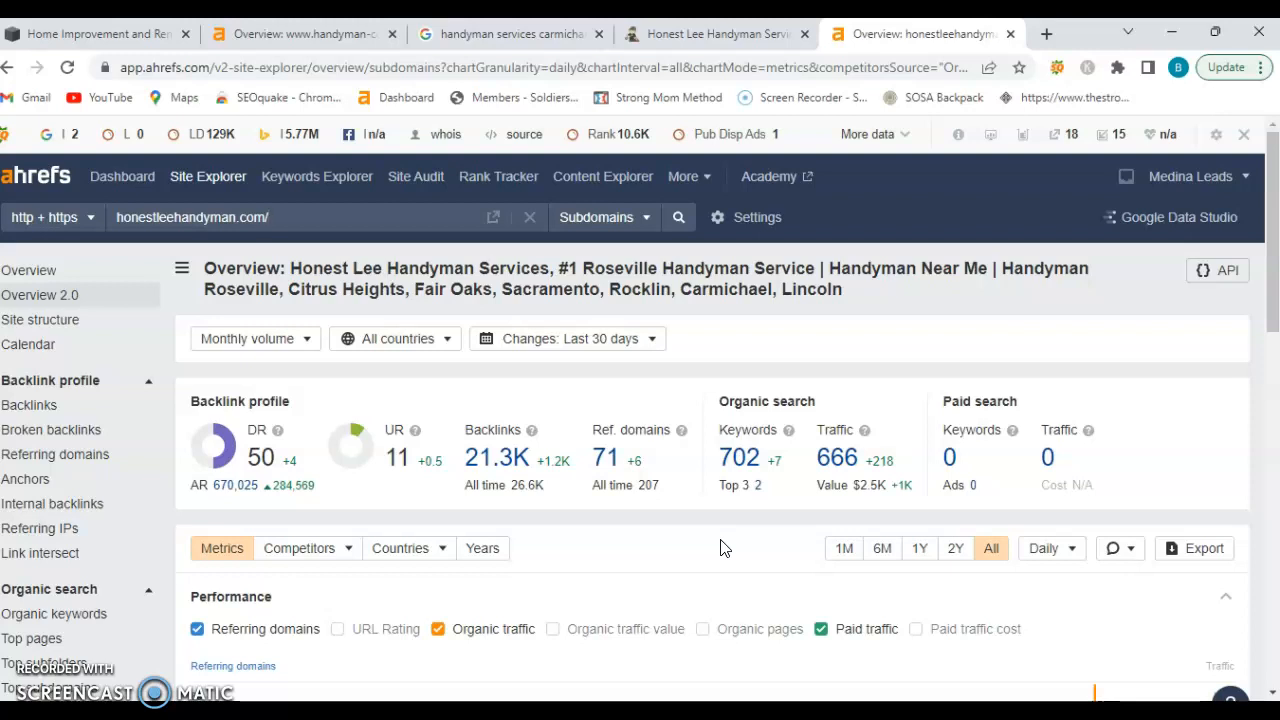
Go to Honest Lee's organic keywords report from the 702 Keywords figure
click(738, 458)
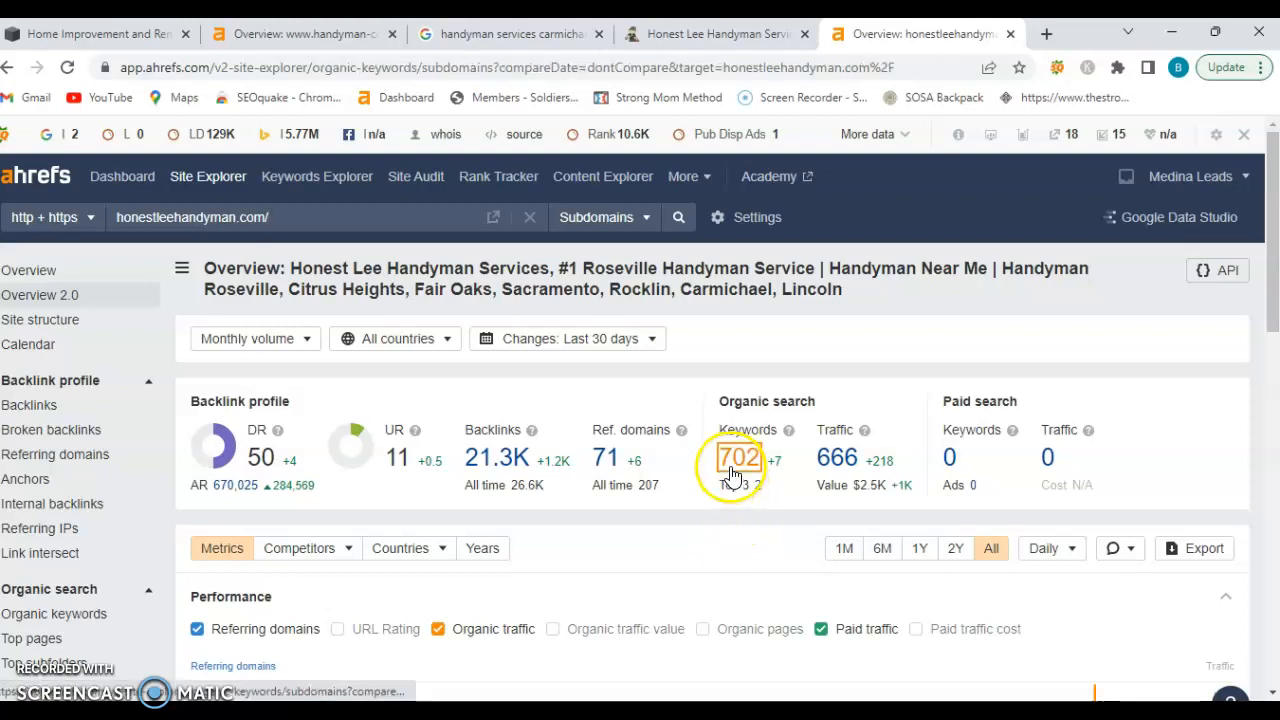
Browse the 691 organic keywords, led by 'handyman near me' and 'fence repair near me'
click(738, 458)
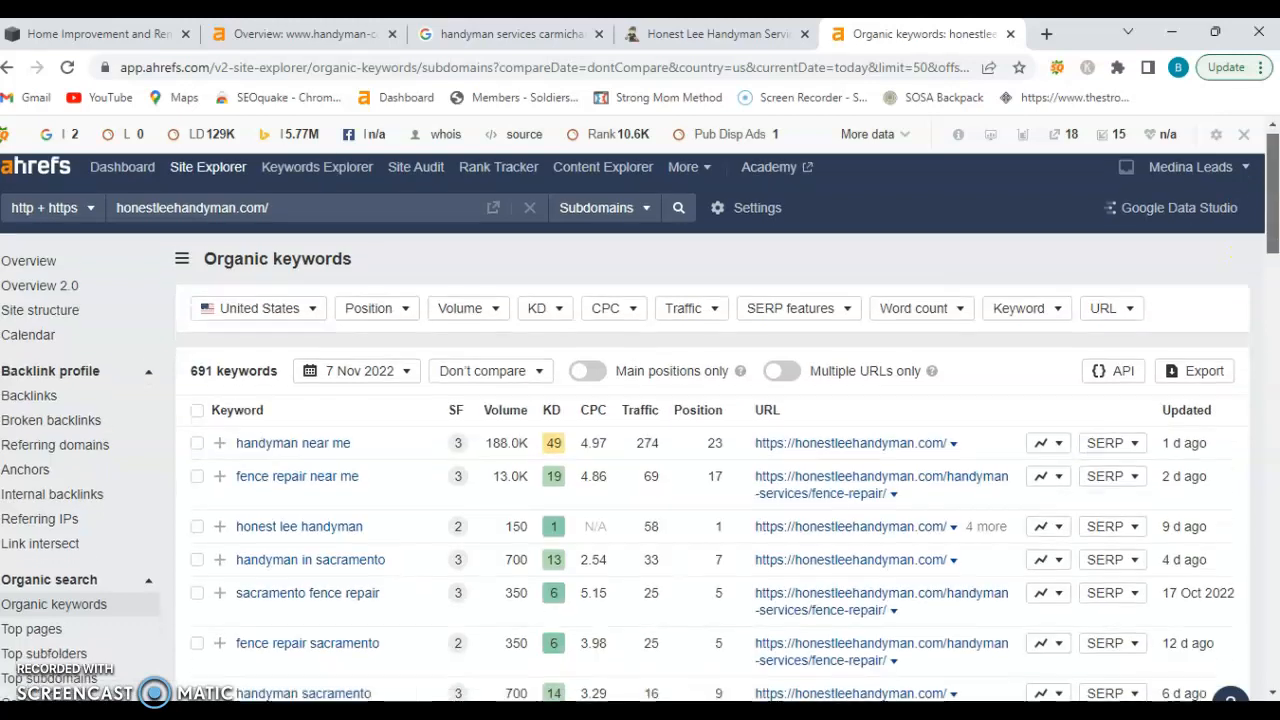
scroll(down, 3)
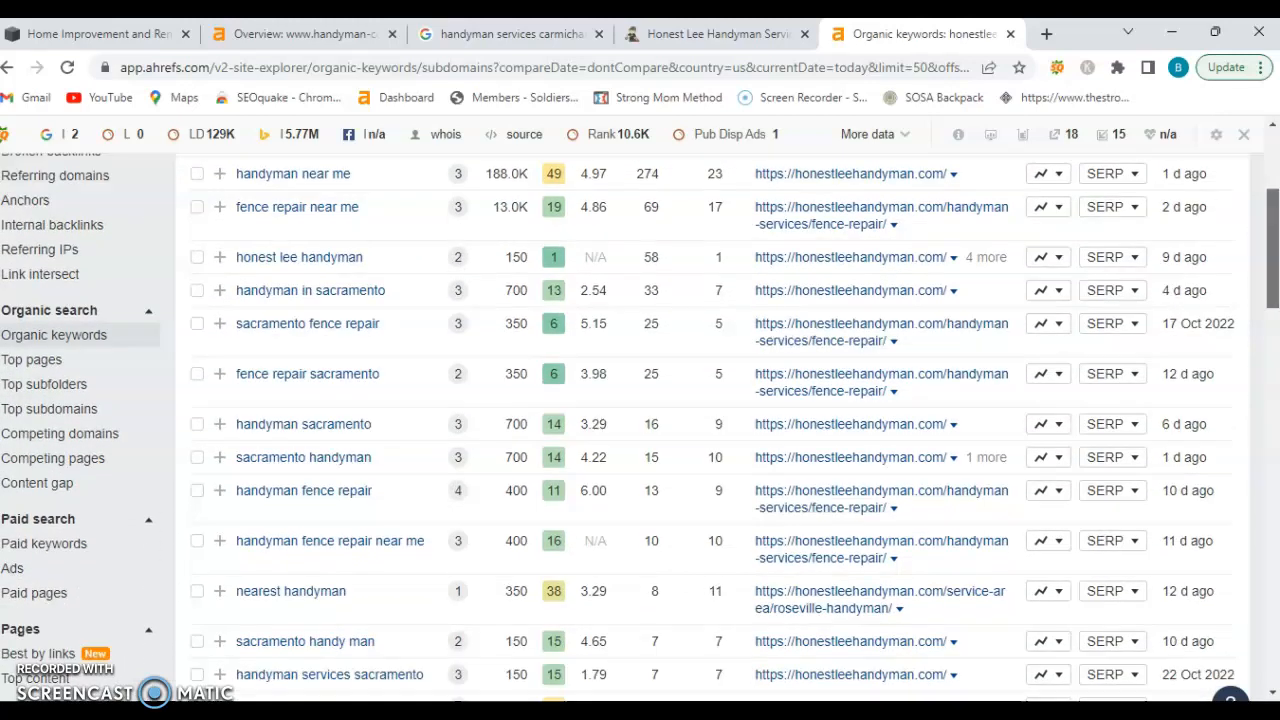
scroll(down, 3)
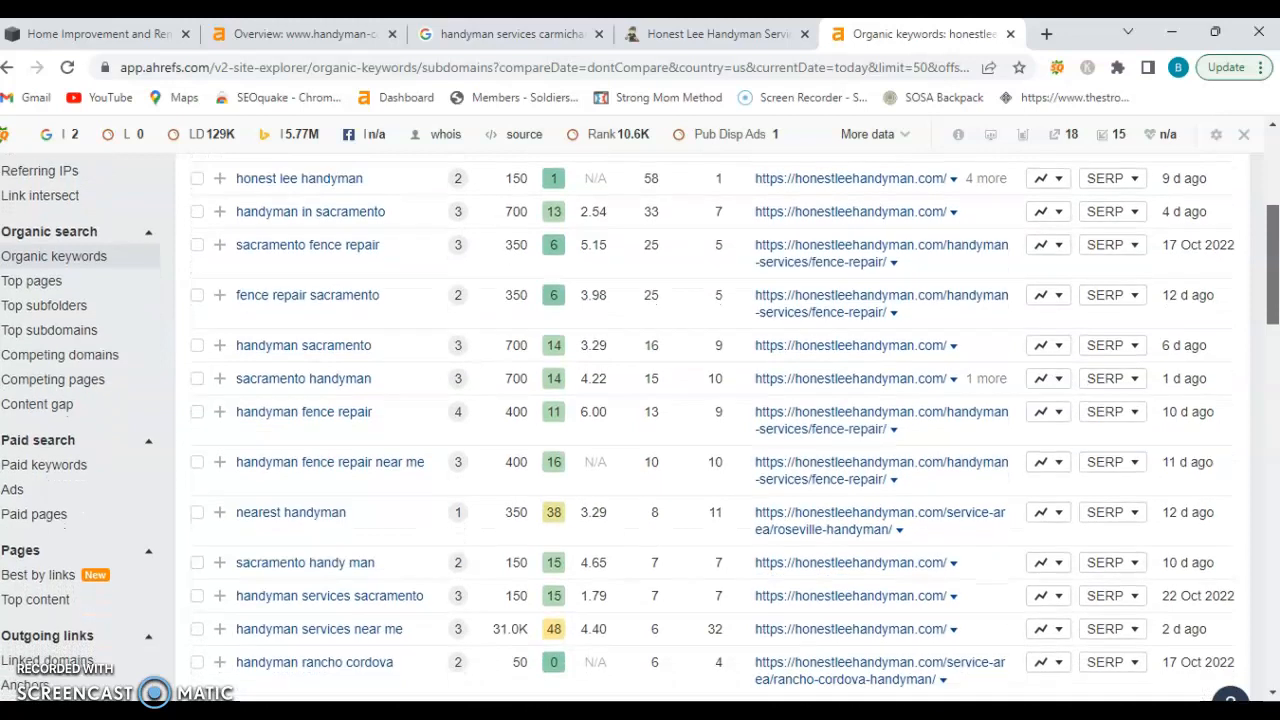
scroll(down, 3)
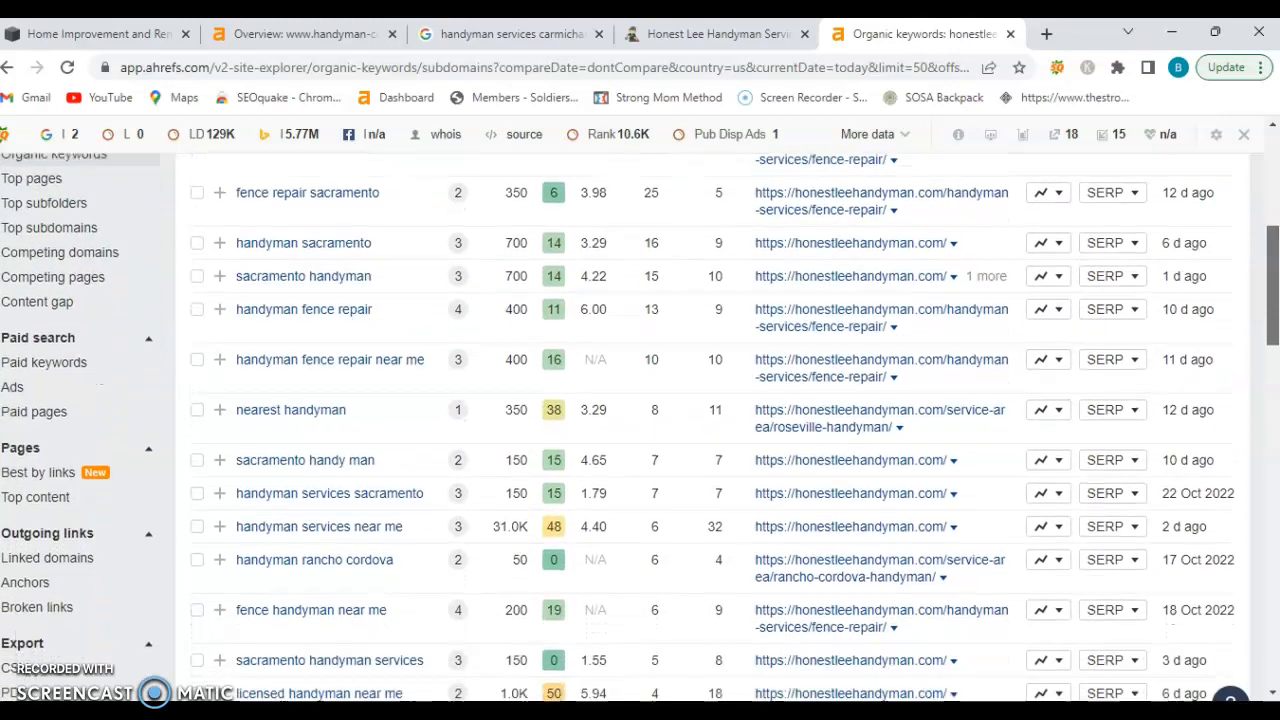
scroll(down, 3)
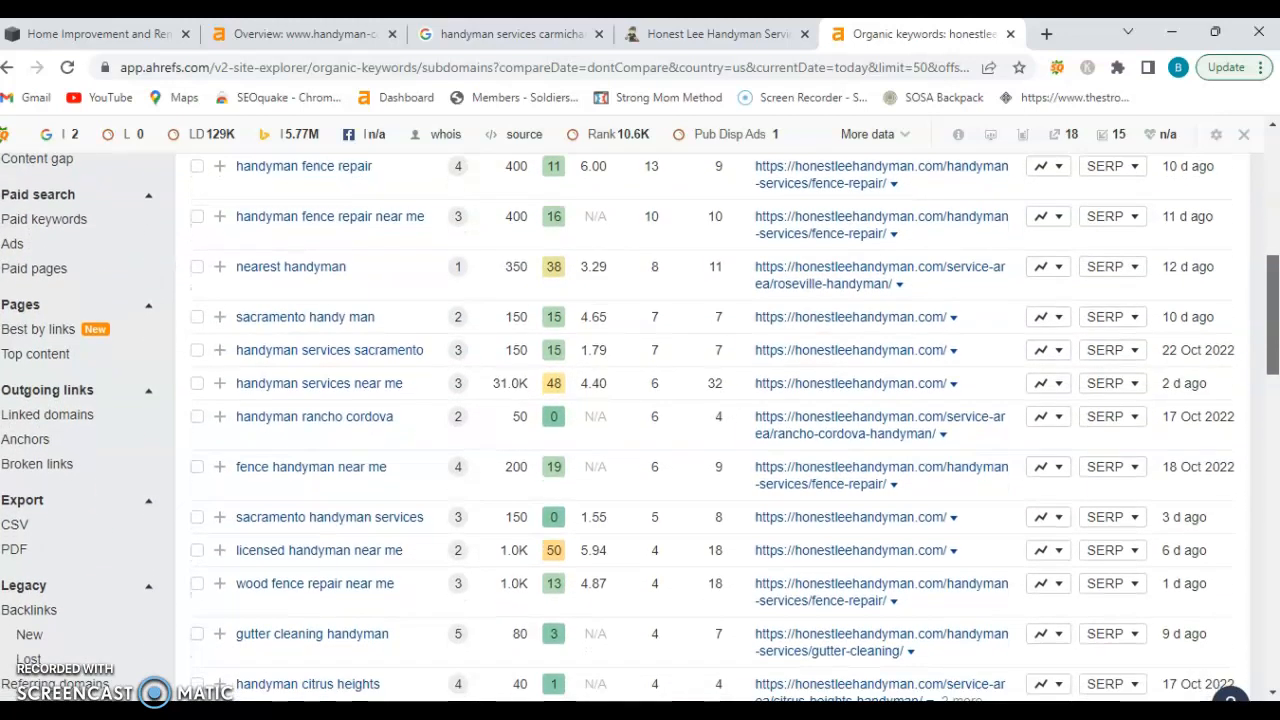